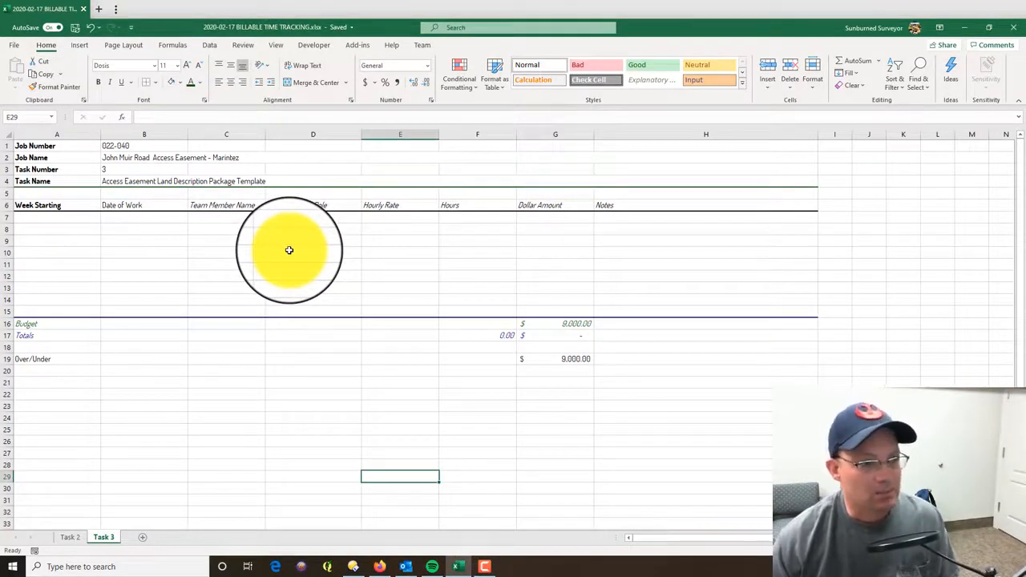
- Switch to the Task 2 sheet holding the Right-of-Way Survey time entries
{"action": "left_click", "coordinate": [312, 259]}
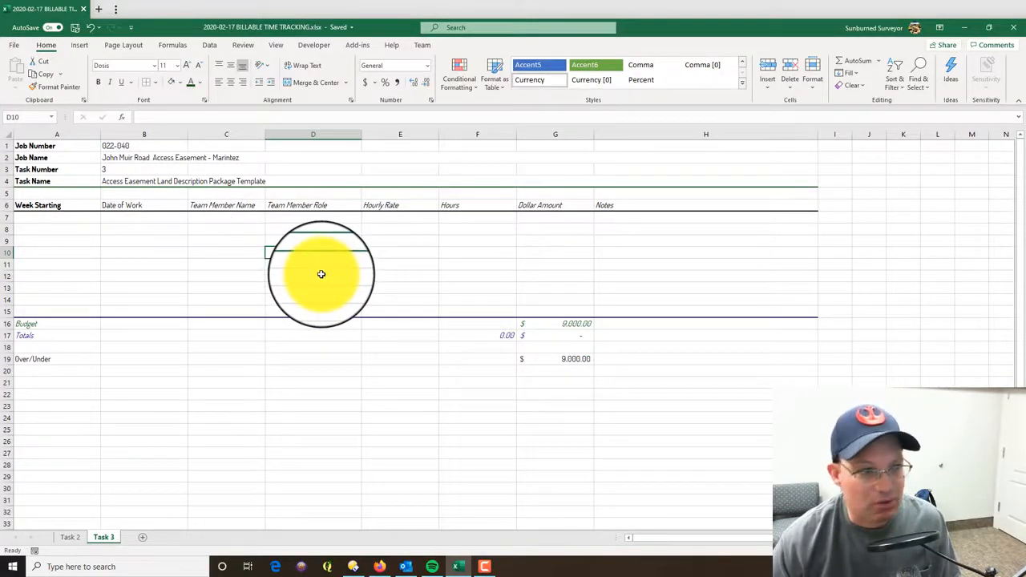
{"action": "mouse_move", "coordinate": [321, 270]}
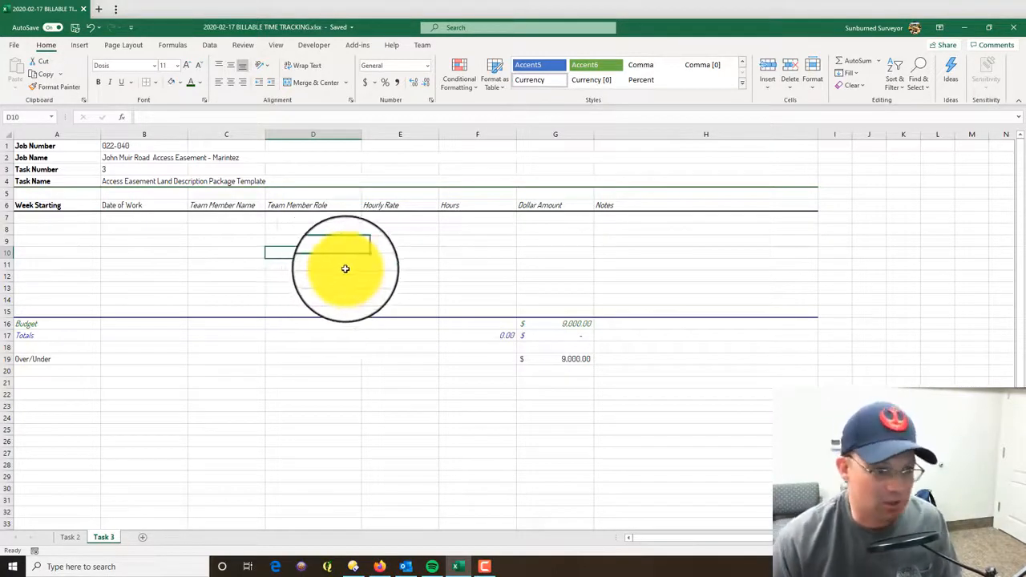
{"action": "mouse_move", "coordinate": [330, 278]}
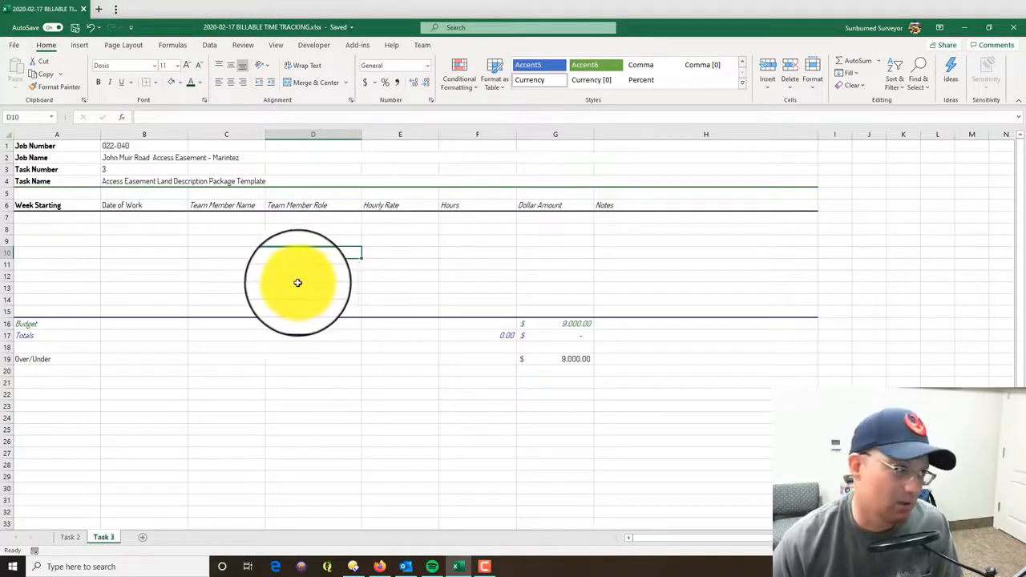
{"action": "mouse_move", "coordinate": [256, 279]}
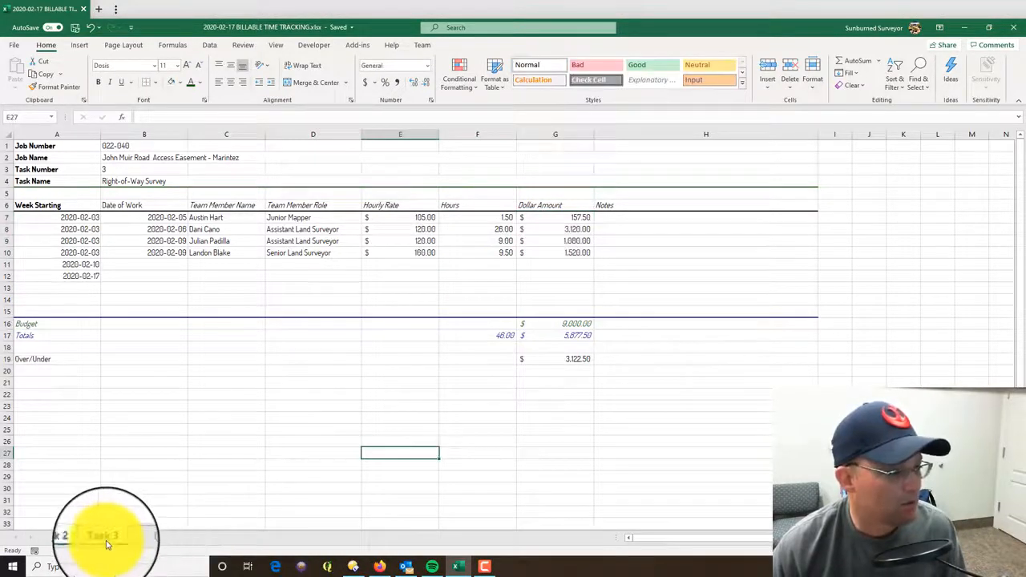
- Check Task 2's Over/Under value in G19, then return to the empty Task 3 sheet
{"action": "left_click", "coordinate": [104, 536]}
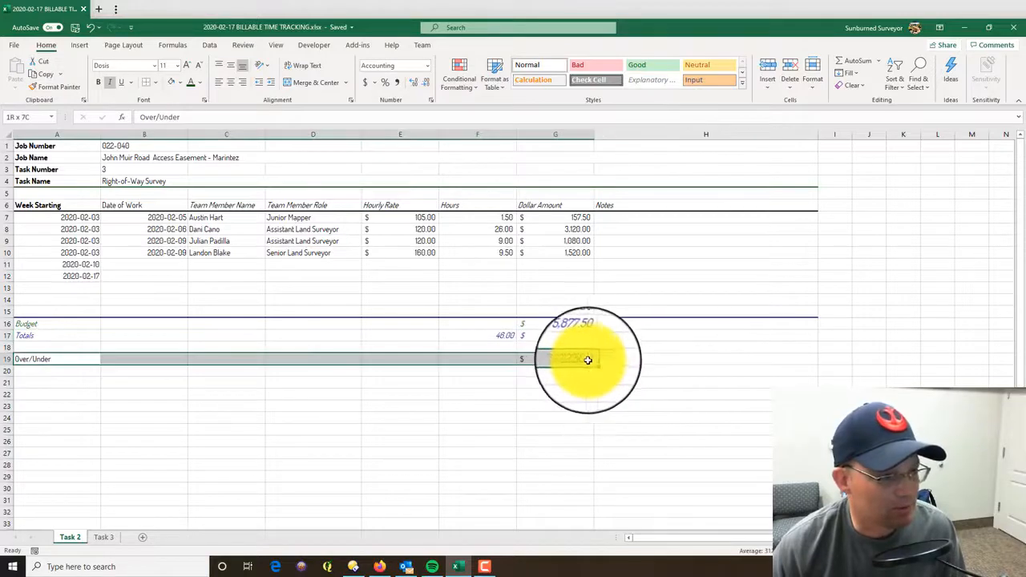
{"action": "left_click", "coordinate": [48, 359]}
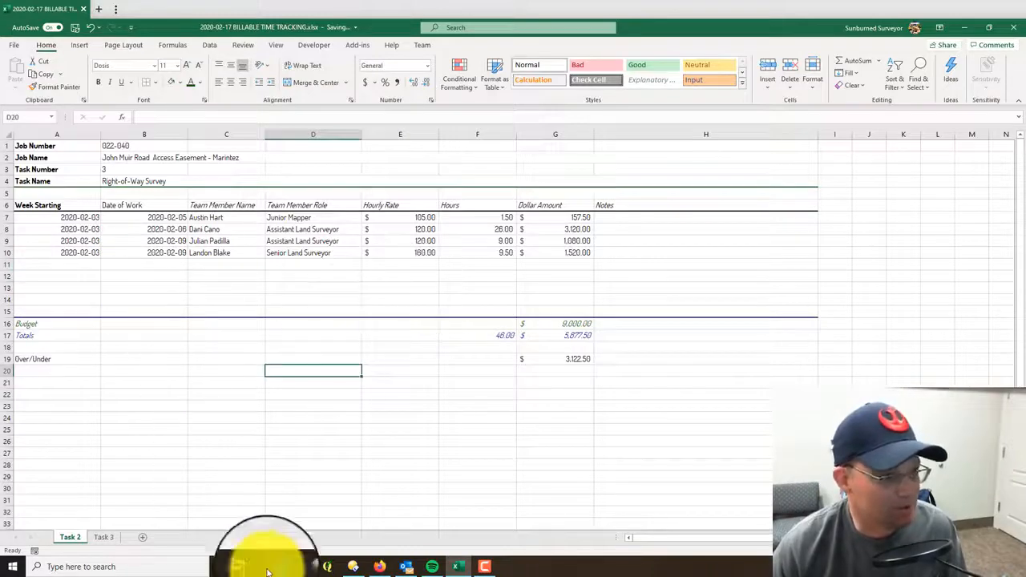
{"action": "left_click", "coordinate": [109, 537]}
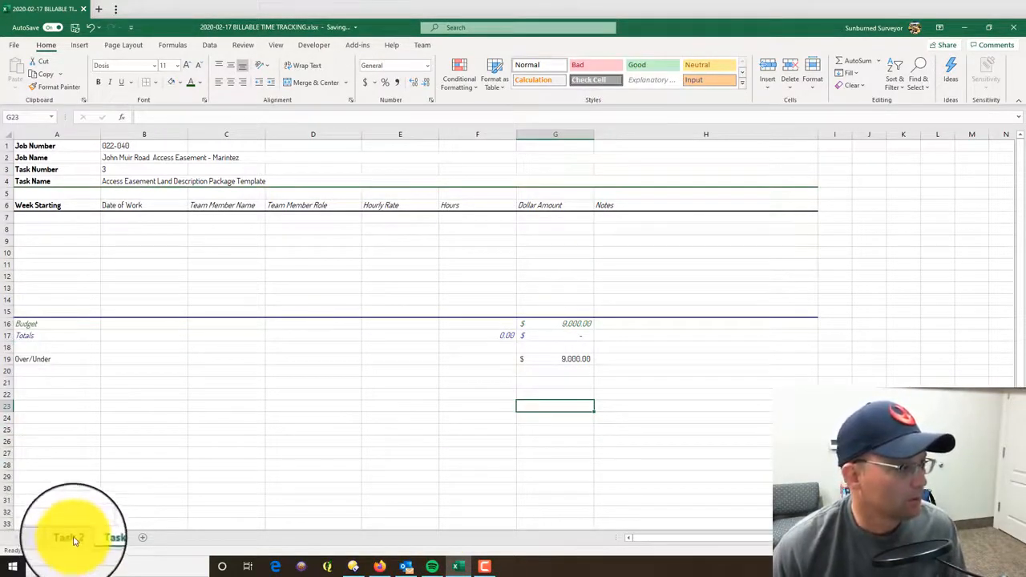
- Scroll the sheet tabs toward the later tasks and open the next task sheet
{"action": "left_click", "coordinate": [119, 535]}
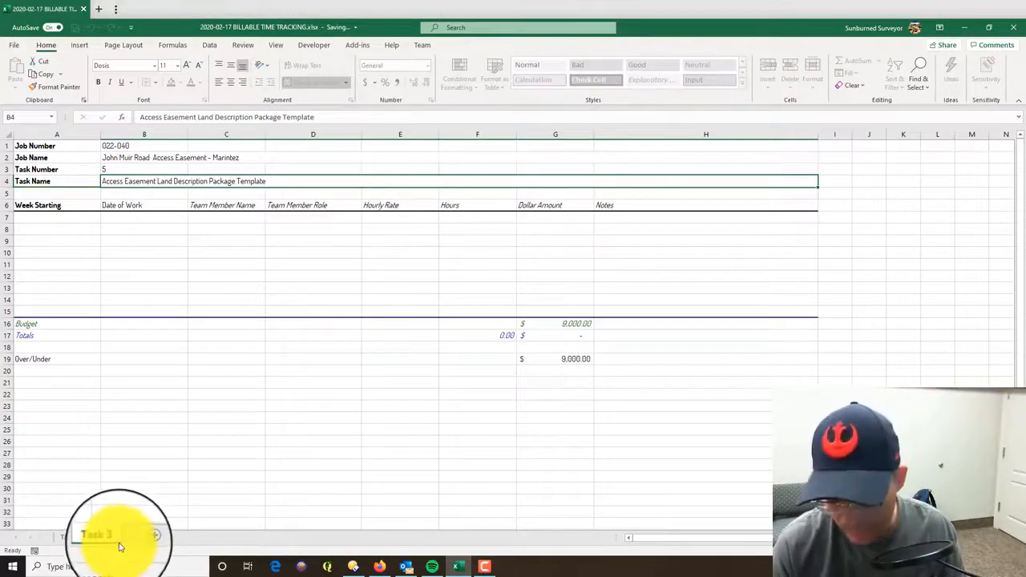
{"action": "left_click", "coordinate": [73, 535]}
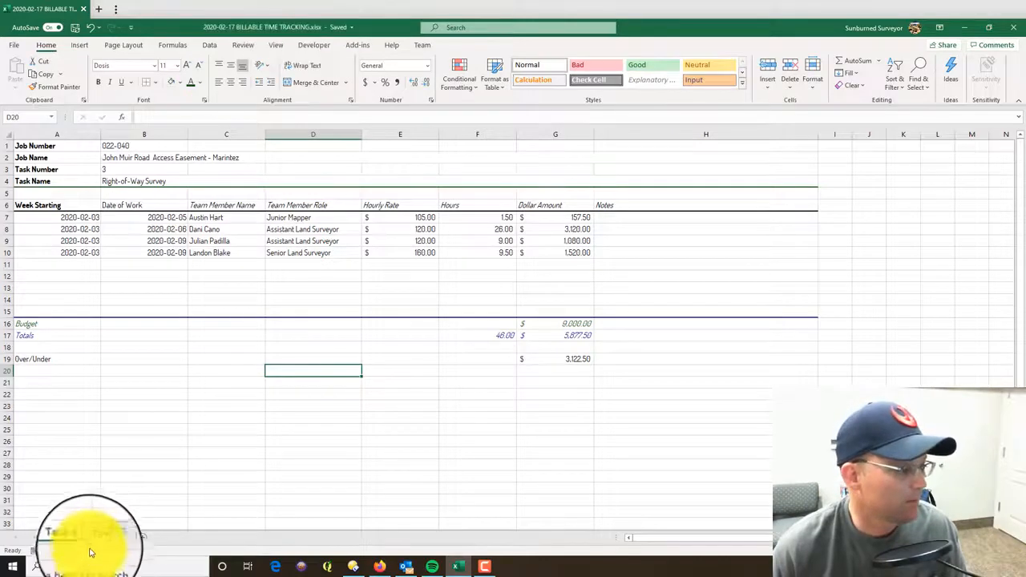
- On Task 5 row 7, enter 2020-02-10, Junior Mapper, 3.00 hours at 105.00, dollar amount 315.00
{"action": "left_click", "coordinate": [102, 535]}
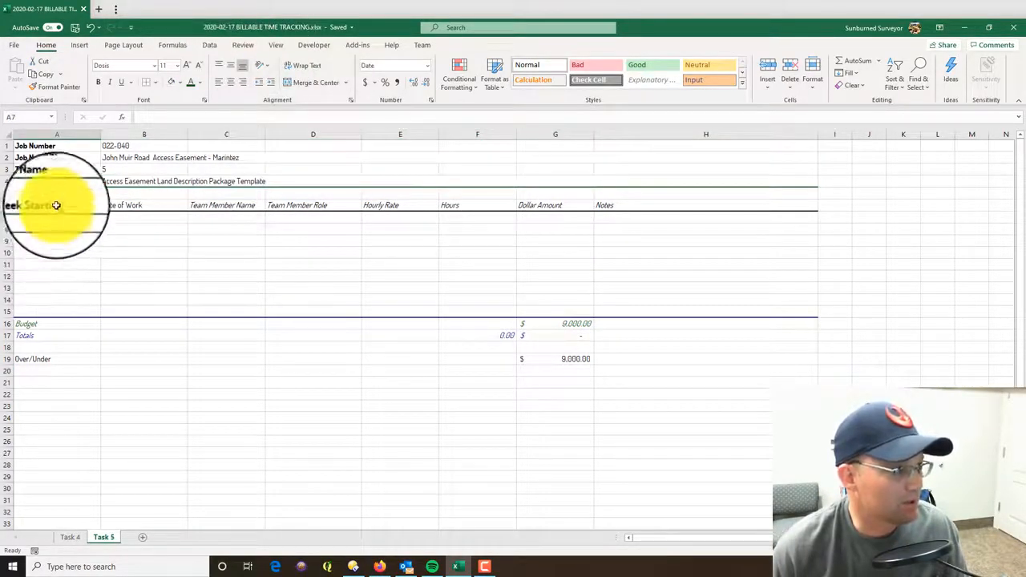
{"action": "type", "text": "2020-02-"}
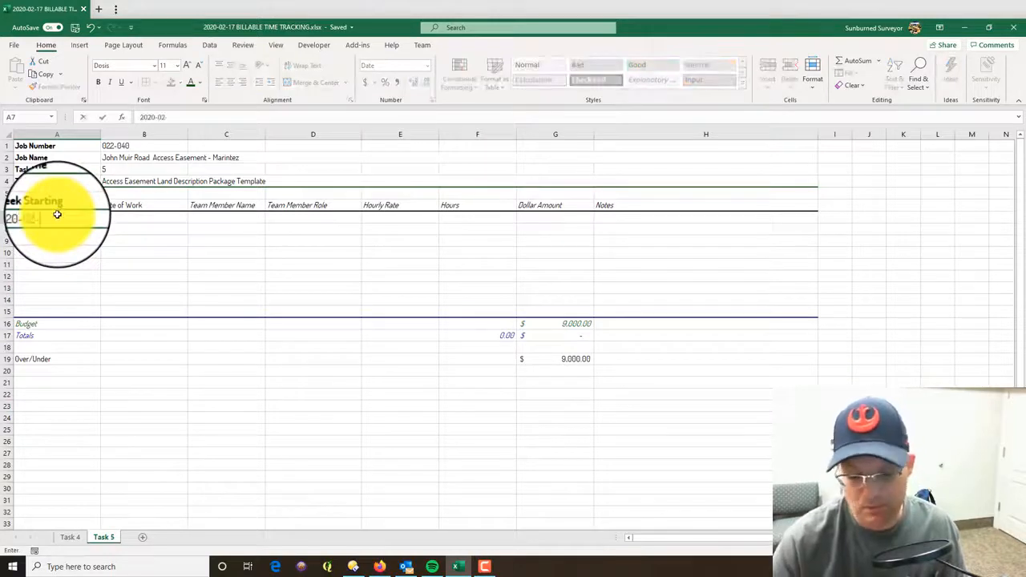
{"action": "type", "text": "2020-02-10"}
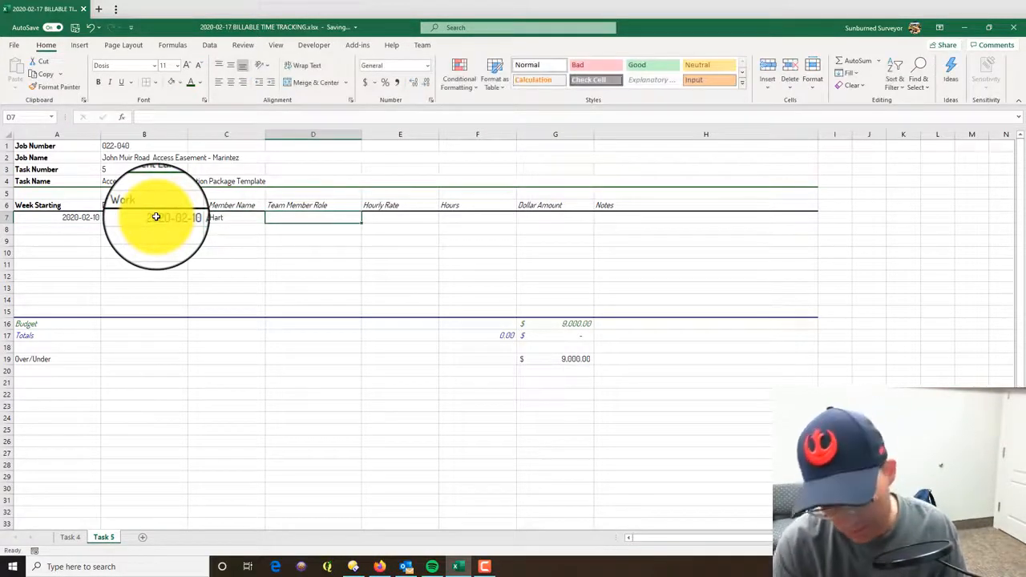
{"action": "type", "text": "Junior Mapper"}
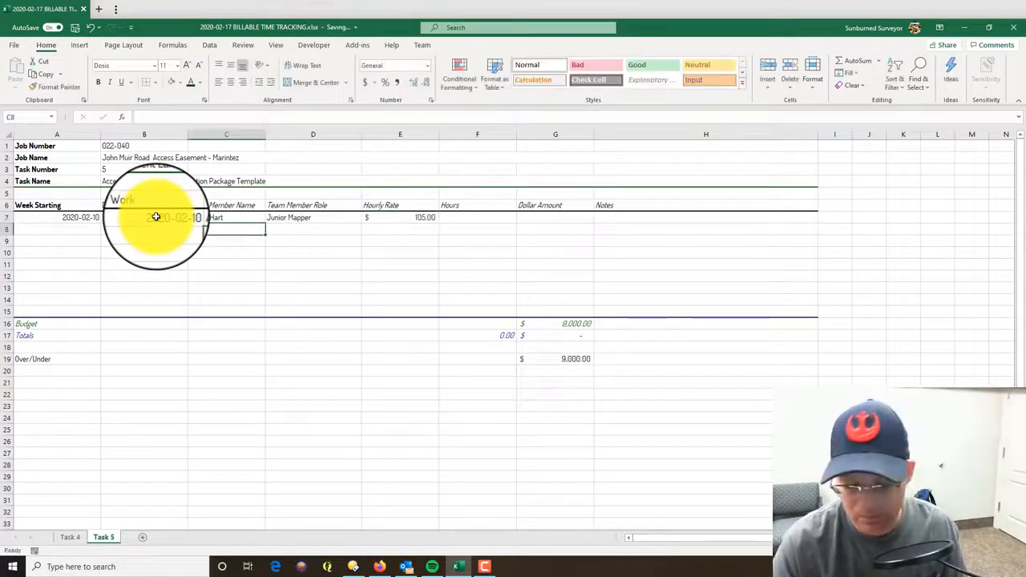
{"action": "type", "text": "3.00"}
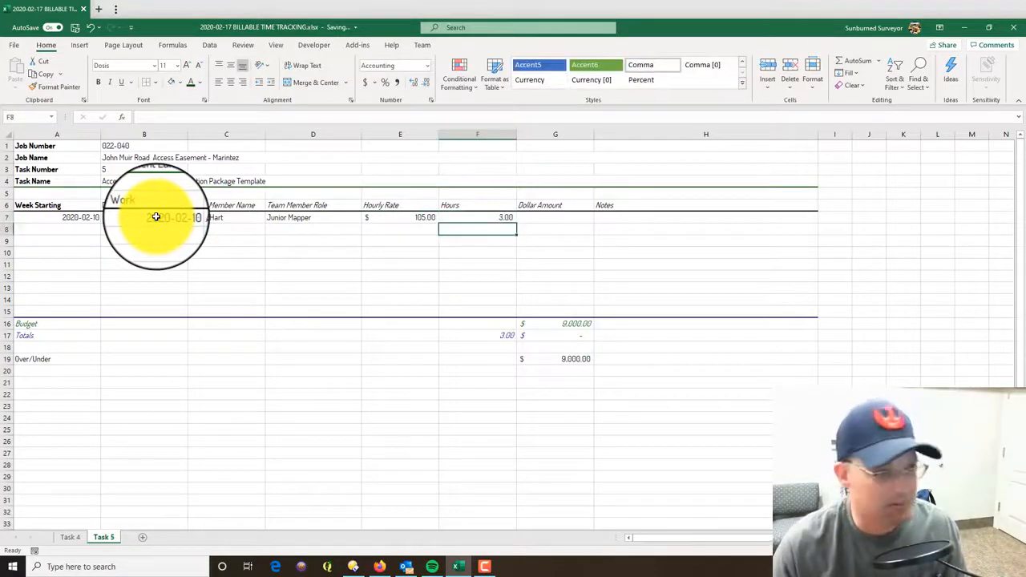
{"action": "left_click", "coordinate": [554, 218]}
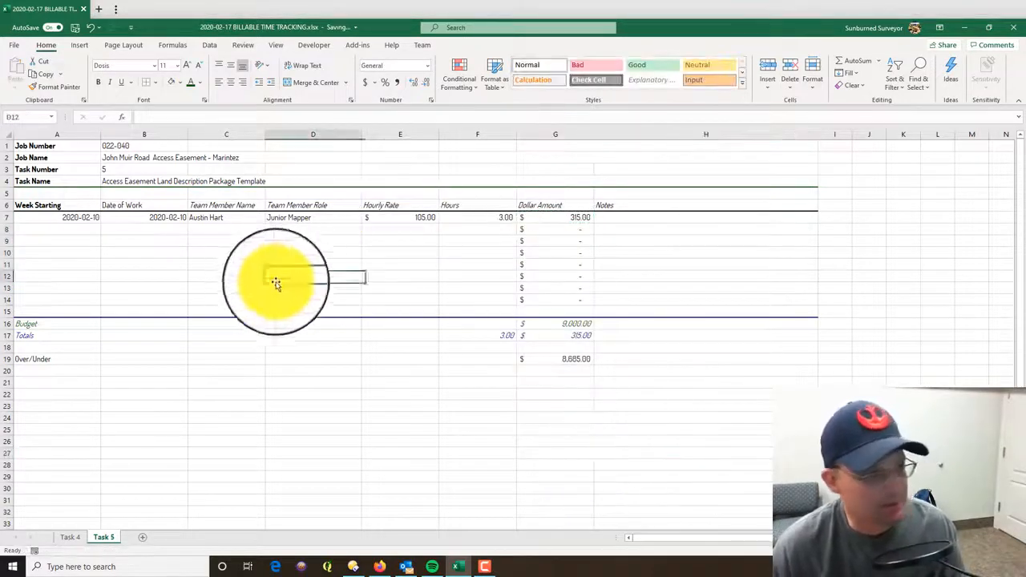
- Switch to the Tick report to read the Access Easement task's remaining time entries
{"action": "left_click", "coordinate": [706, 218]}
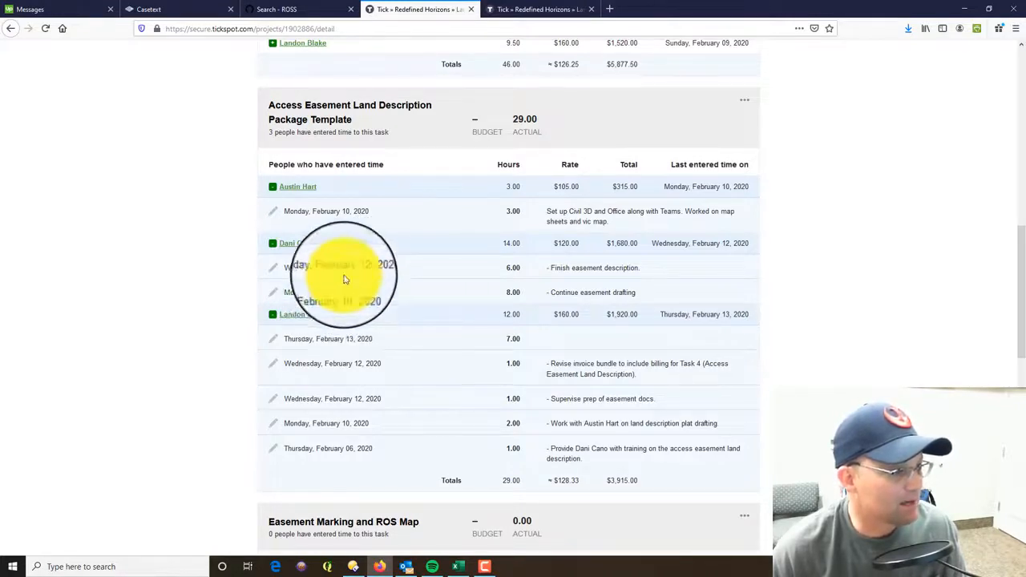
{"action": "mouse_move", "coordinate": [442, 302]}
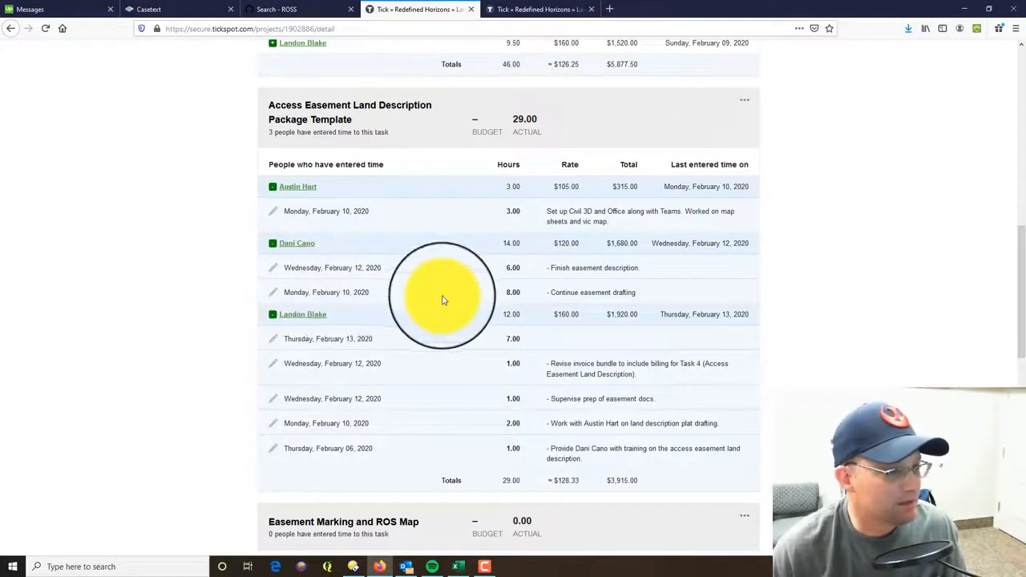
{"action": "mouse_move", "coordinate": [441, 379]}
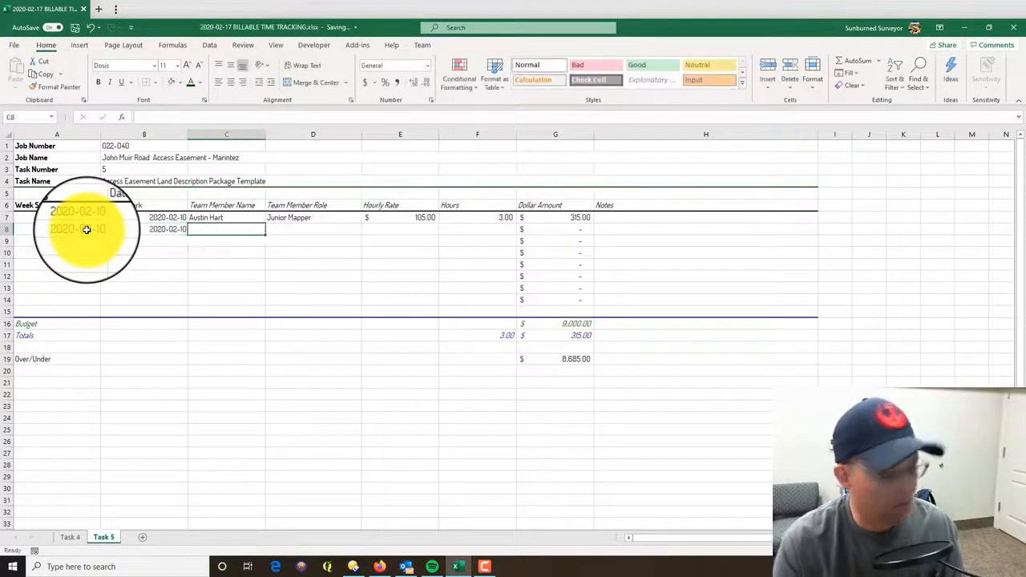
{"action": "type", "text": "Dani Cano"}
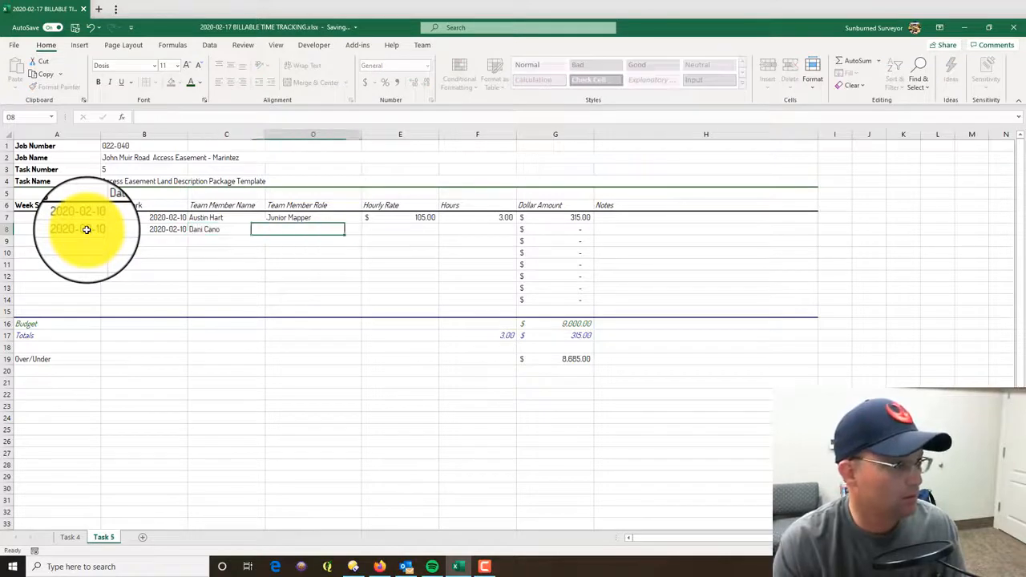
{"action": "type", "text": "Assistat"}
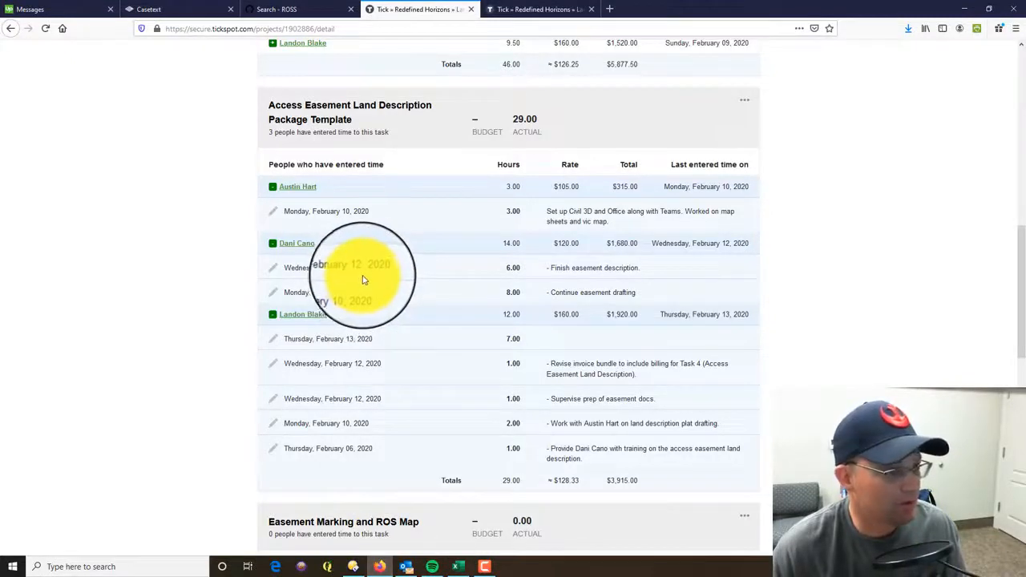
{"action": "mouse_move", "coordinate": [521, 275]}
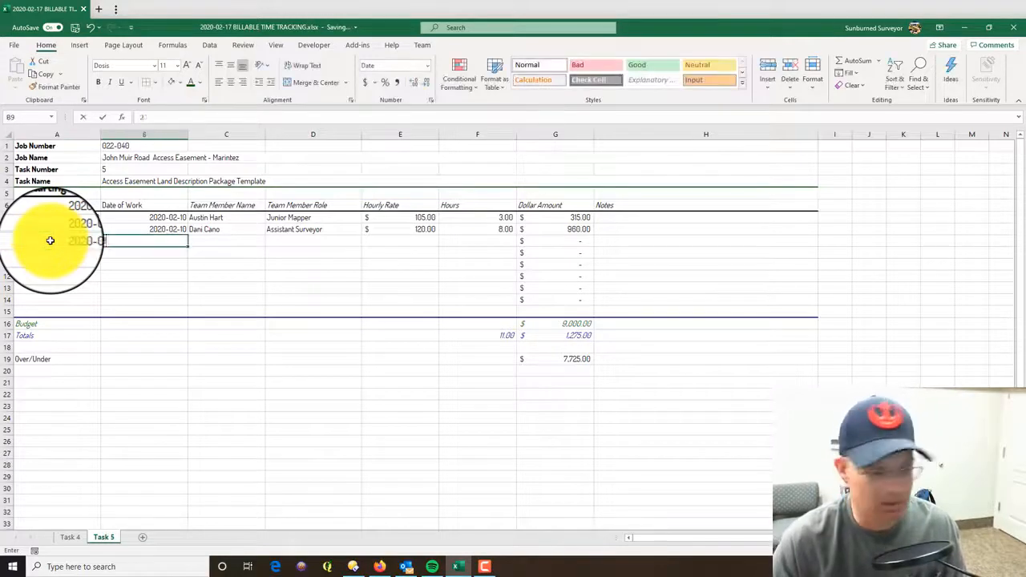
{"action": "type", "text": "2020-20-12"}
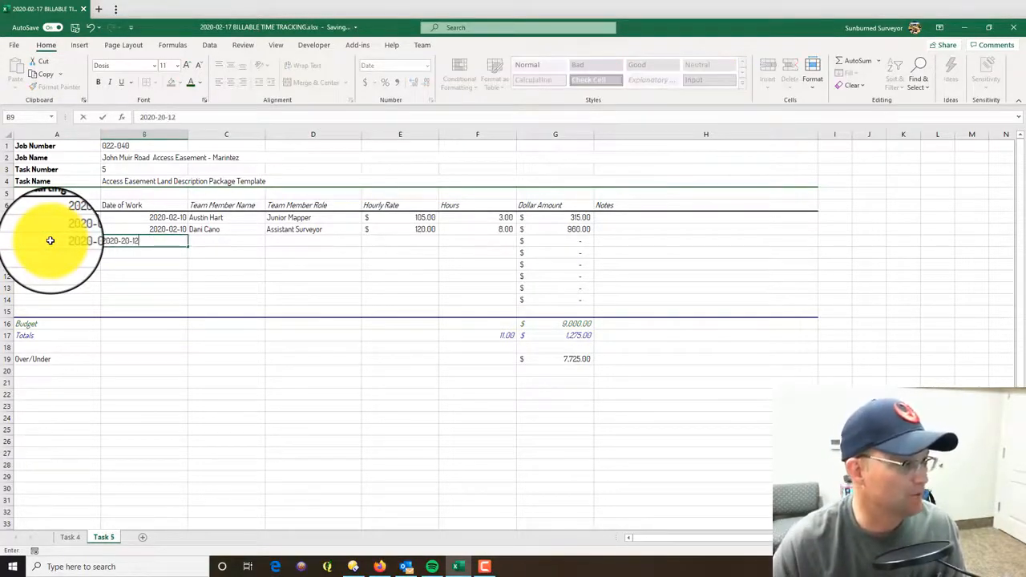
{"action": "key", "text": "Enter"}
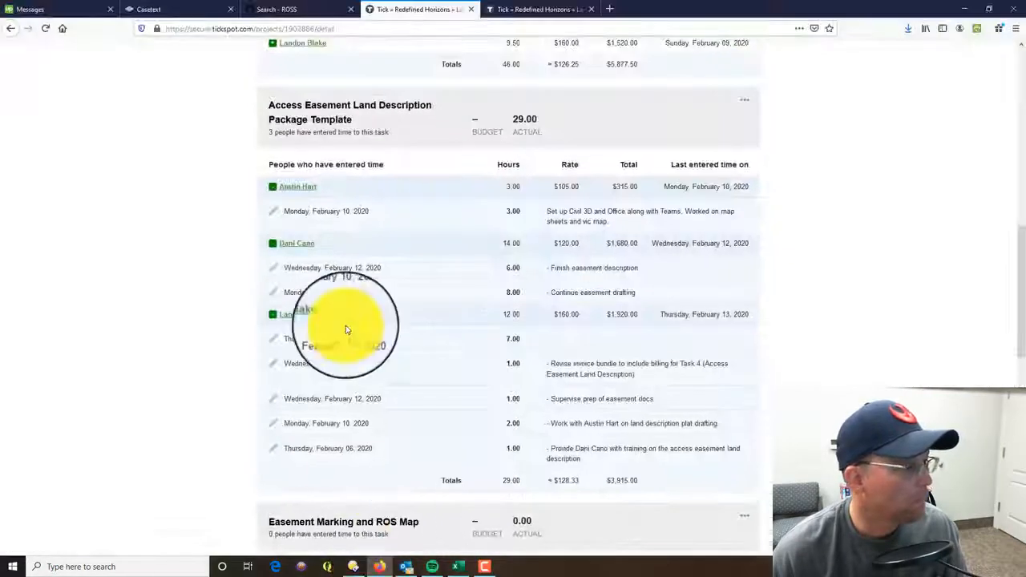
{"action": "mouse_move", "coordinate": [385, 348]}
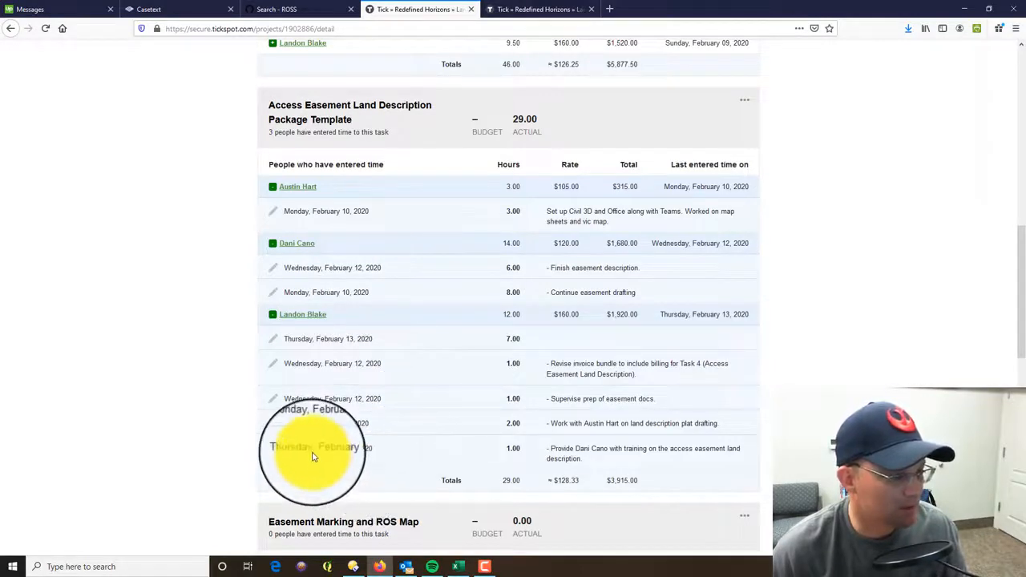
{"action": "mouse_move", "coordinate": [373, 458]}
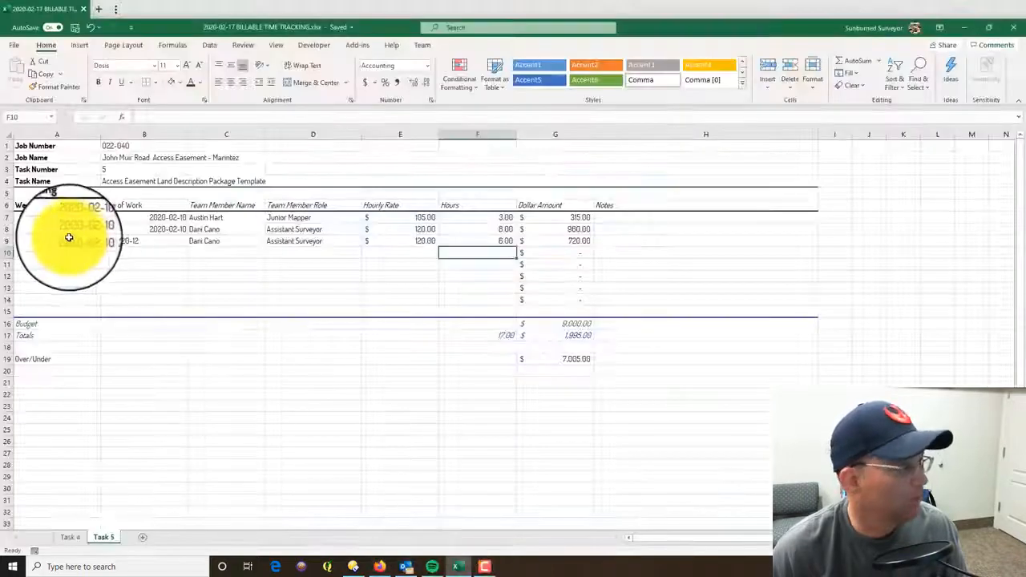
{"action": "type", "text": "2020-02-10"}
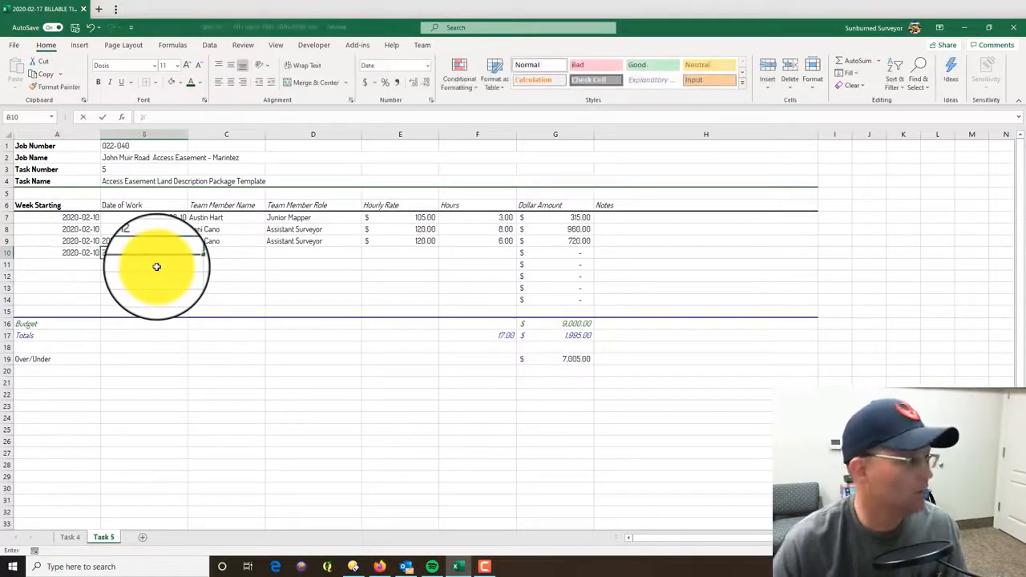
{"action": "type", "text": "2020-02-10"}
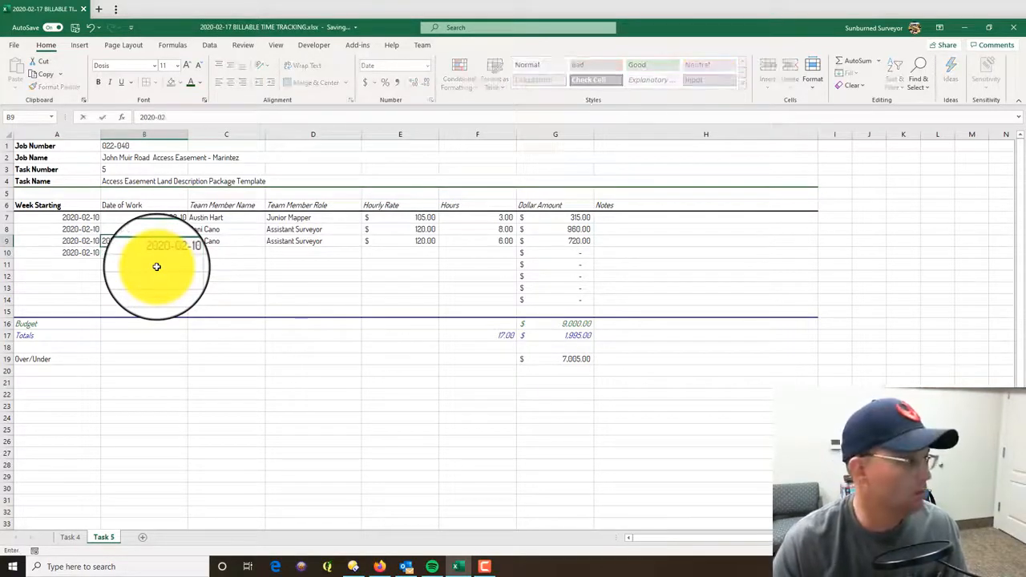
{"action": "left_click", "coordinate": [227, 253]}
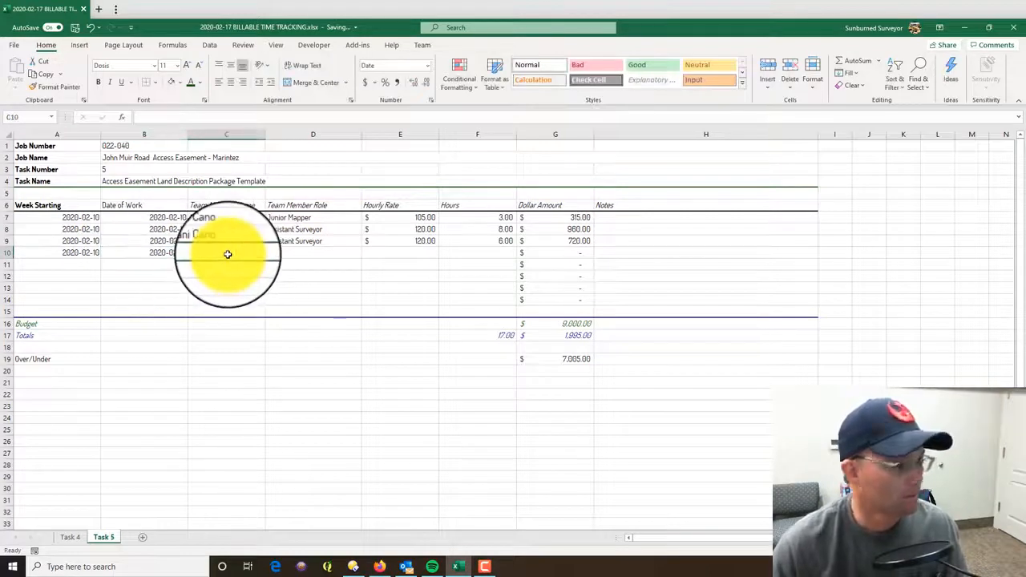
{"action": "type", "text": "Landon Blake"}
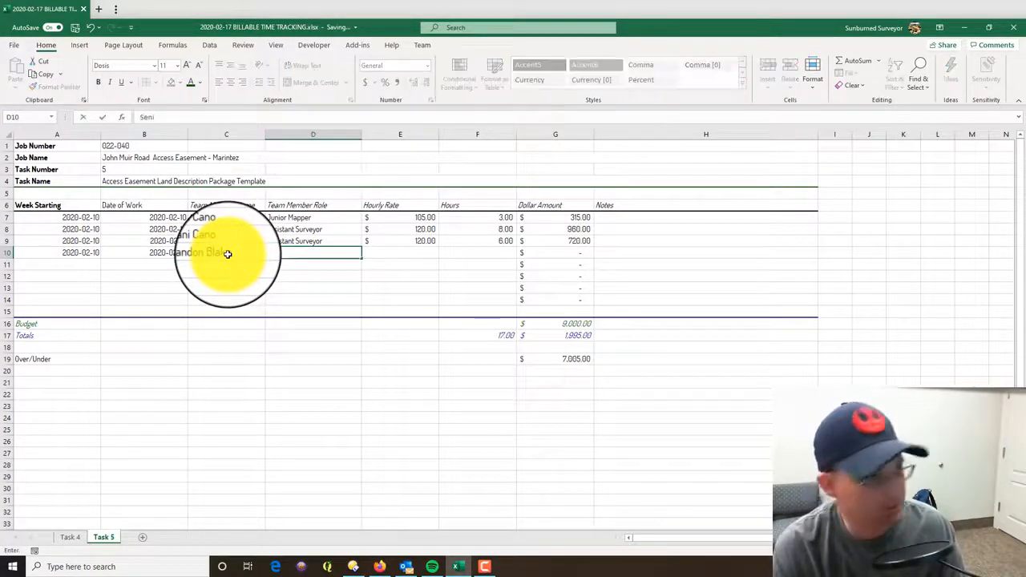
{"action": "type", "text": "Senior Surveyor"}
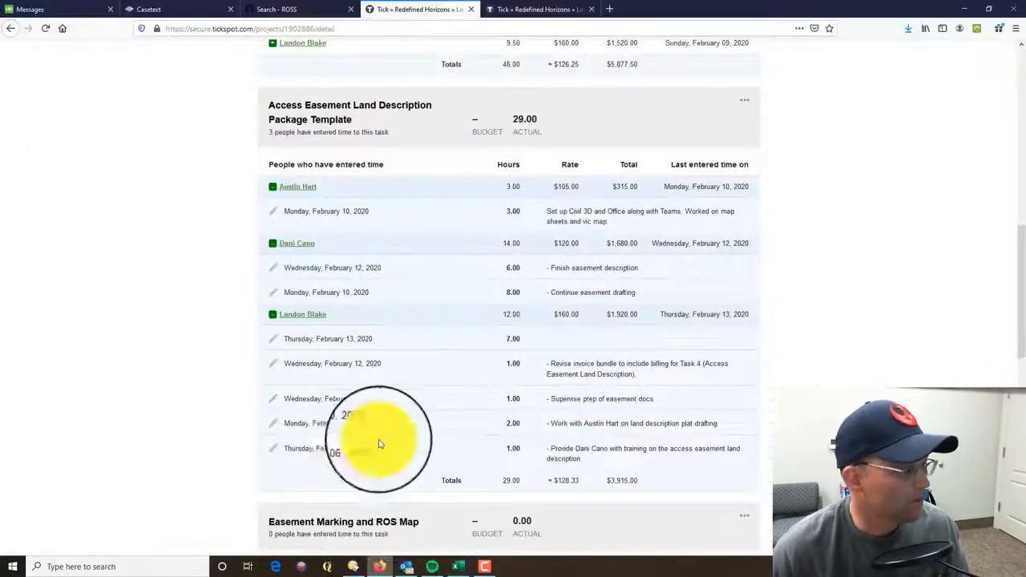
{"action": "mouse_move", "coordinate": [533, 375]}
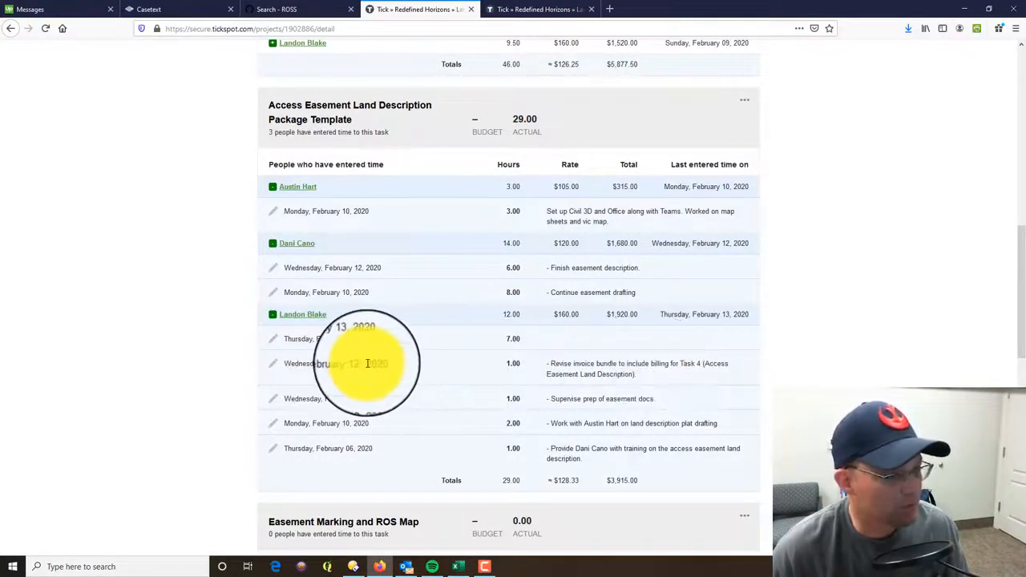
{"action": "mouse_move", "coordinate": [583, 385]}
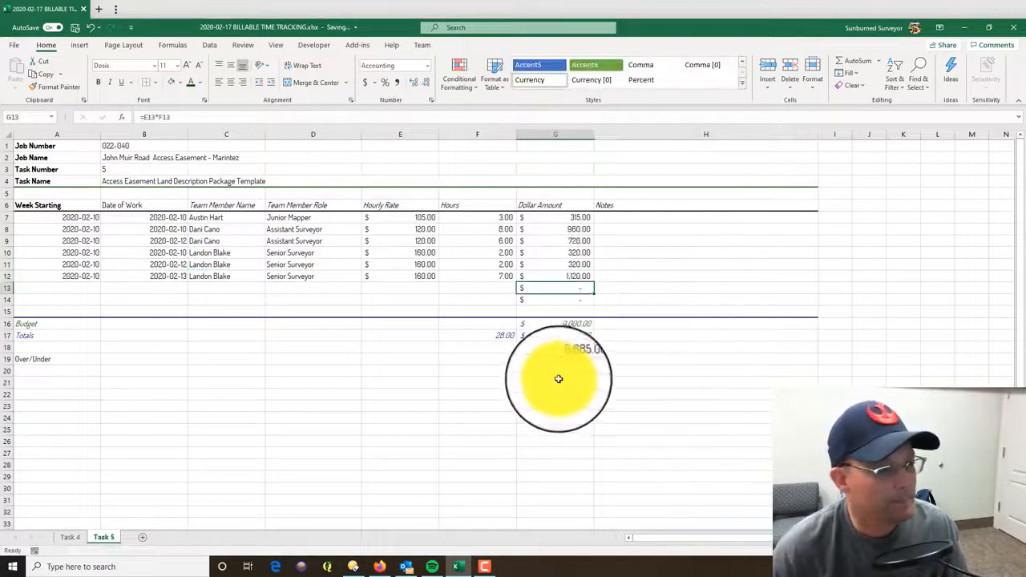
- Change the dollar Totals formula in G17 to =SUM(G7:G15) to cover every entry row
{"action": "left_click", "coordinate": [554, 335]}
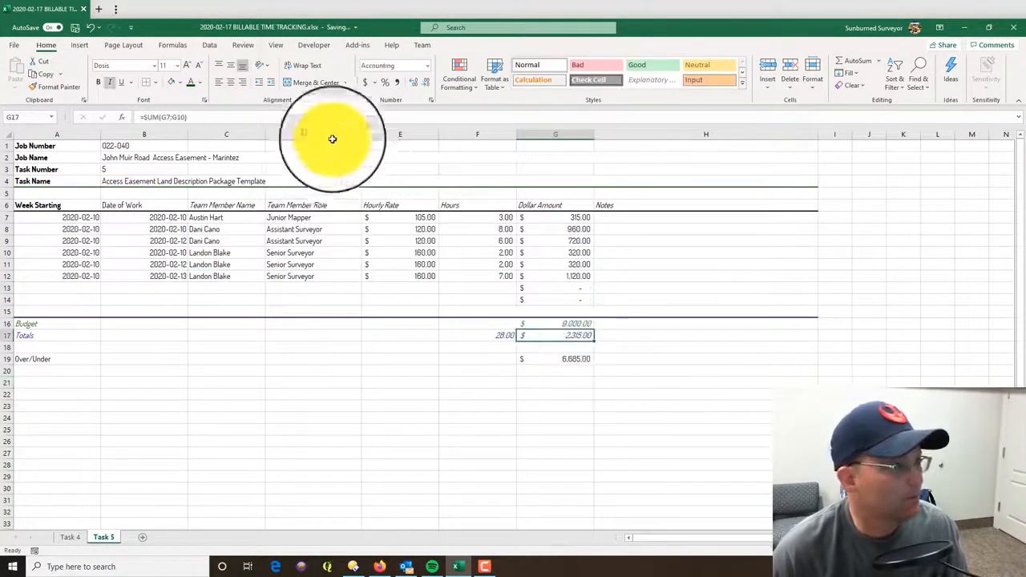
{"action": "double_click", "coordinate": [555, 335]}
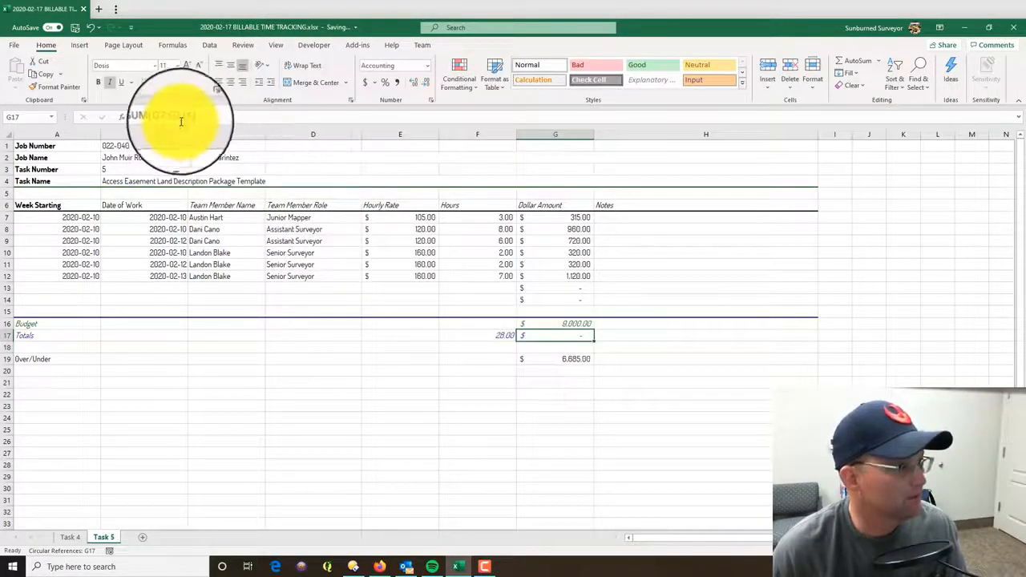
{"action": "type", "text": "=SUM(G7:G15"}
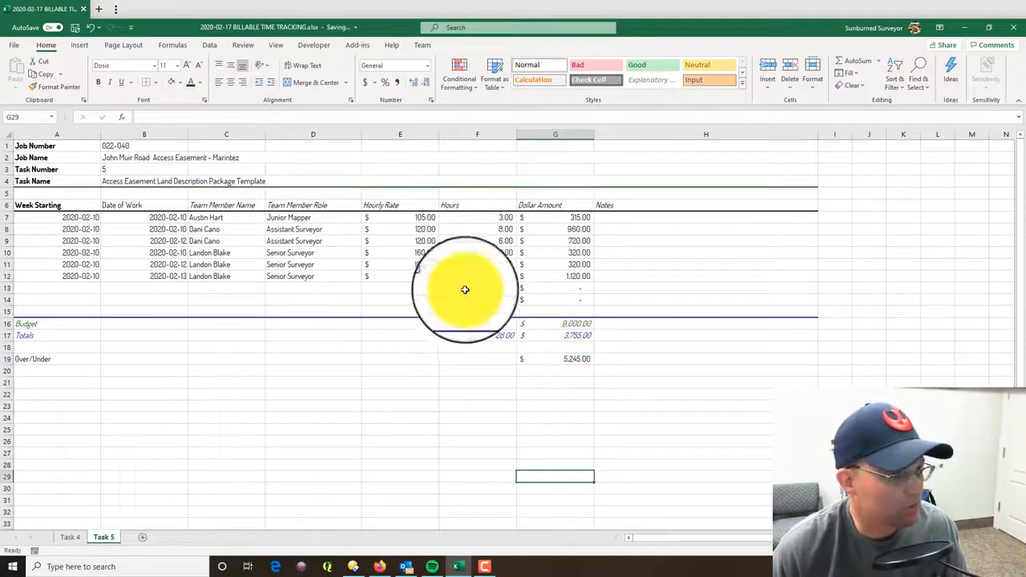
{"action": "left_click", "coordinate": [705, 300]}
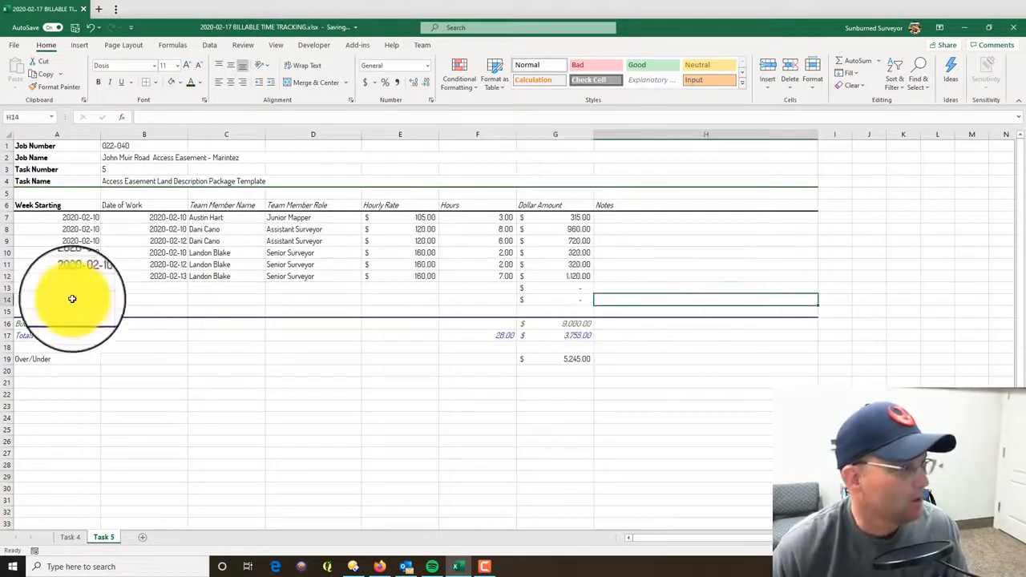